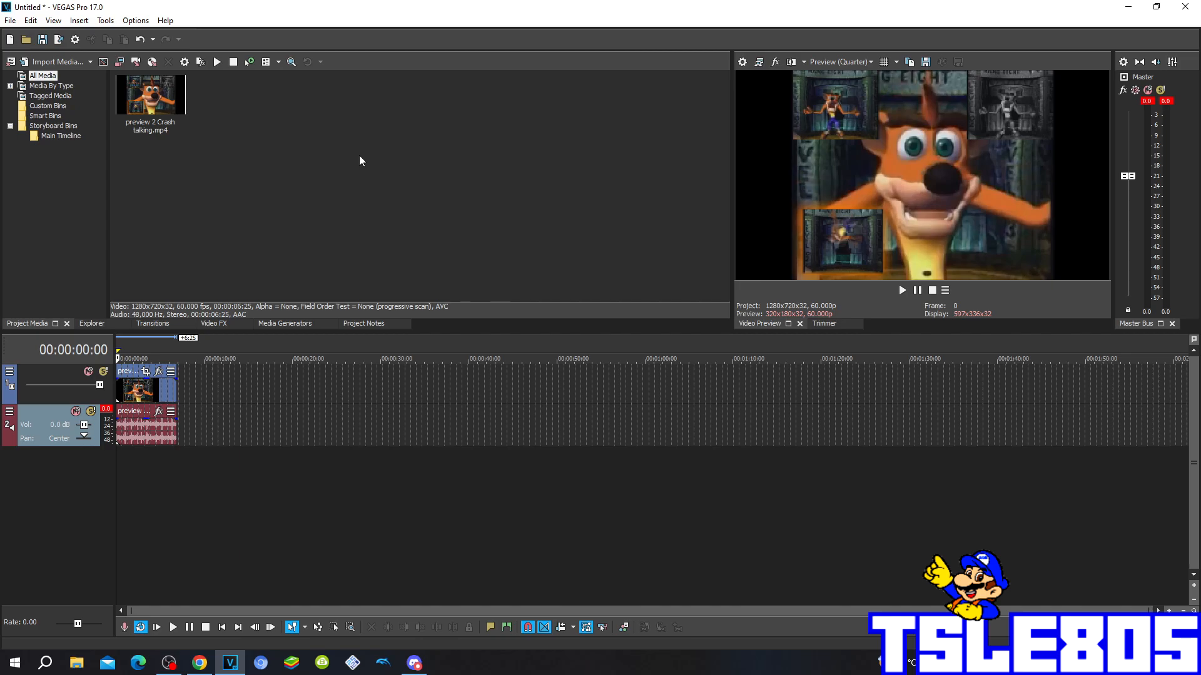
mouse_move(365, 161)
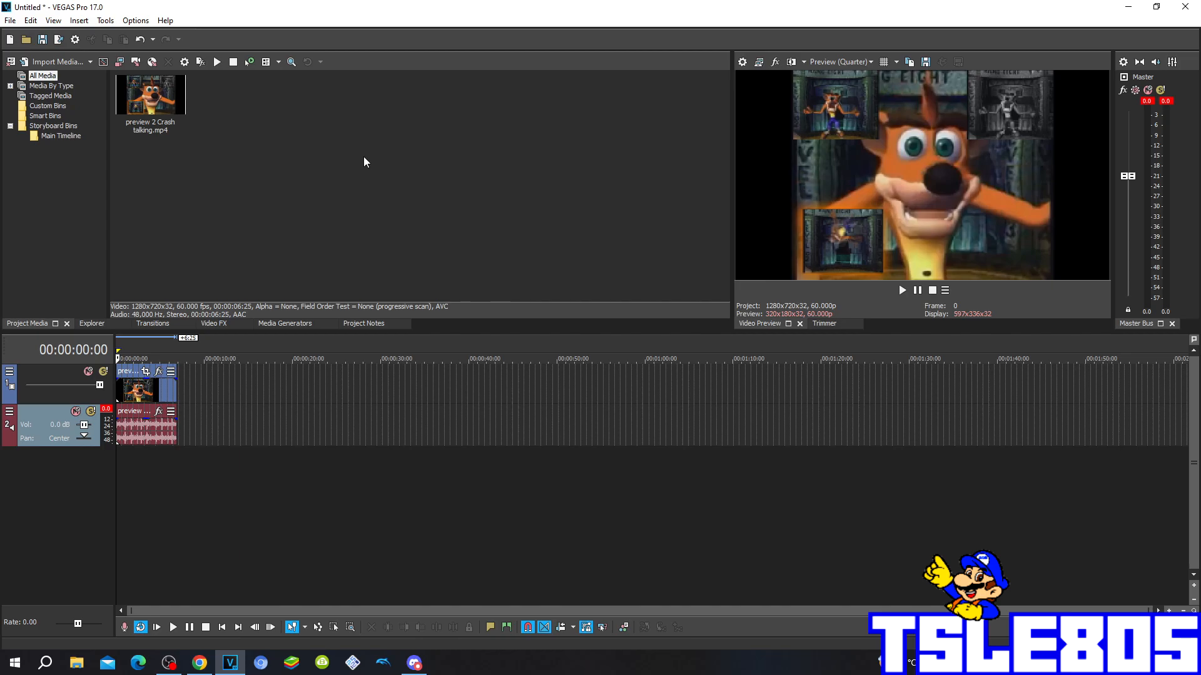
mouse_move(356, 166)
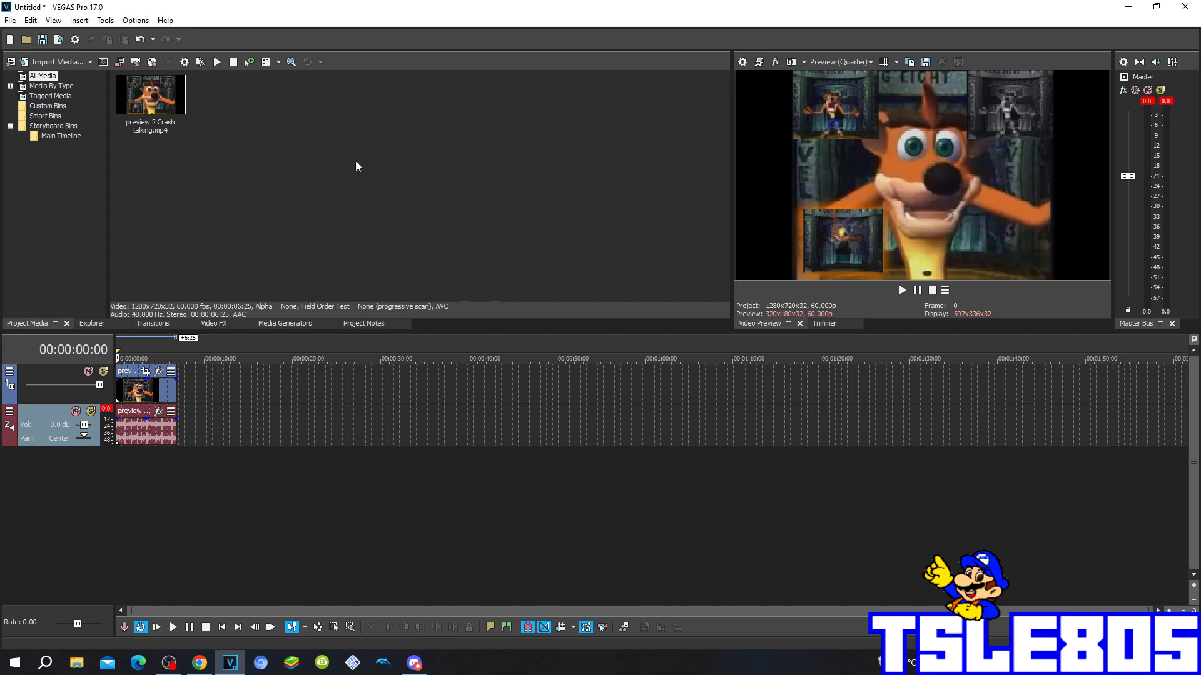
mouse_move(254, 84)
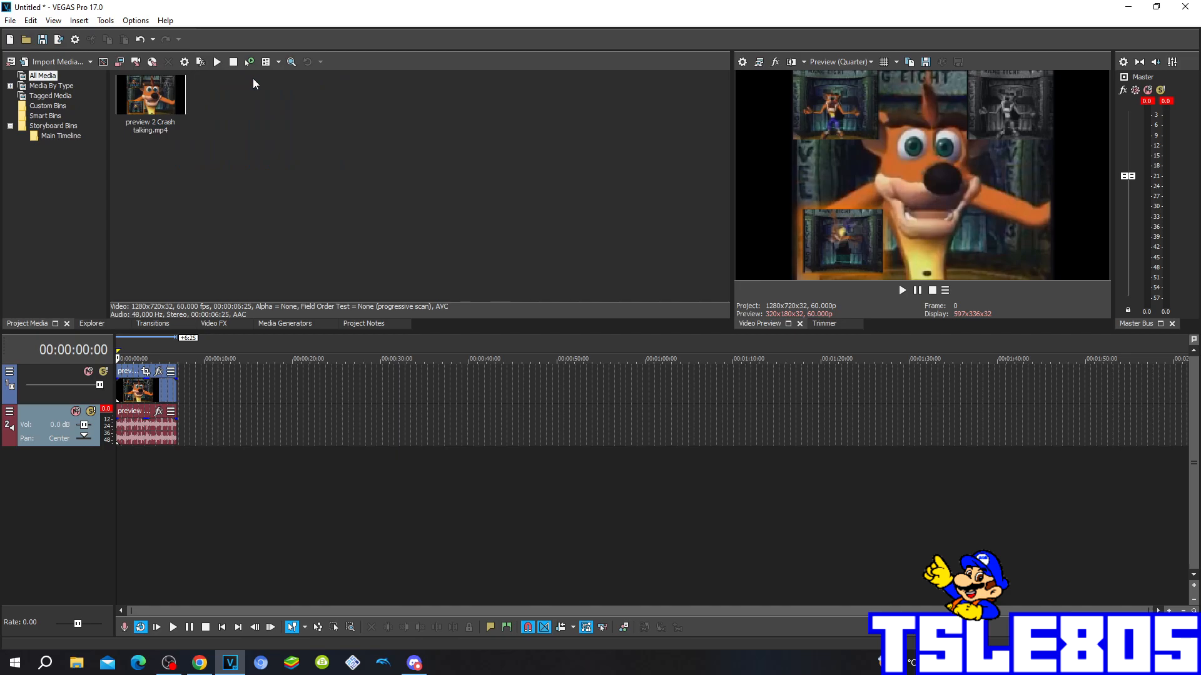
mouse_move(313, 177)
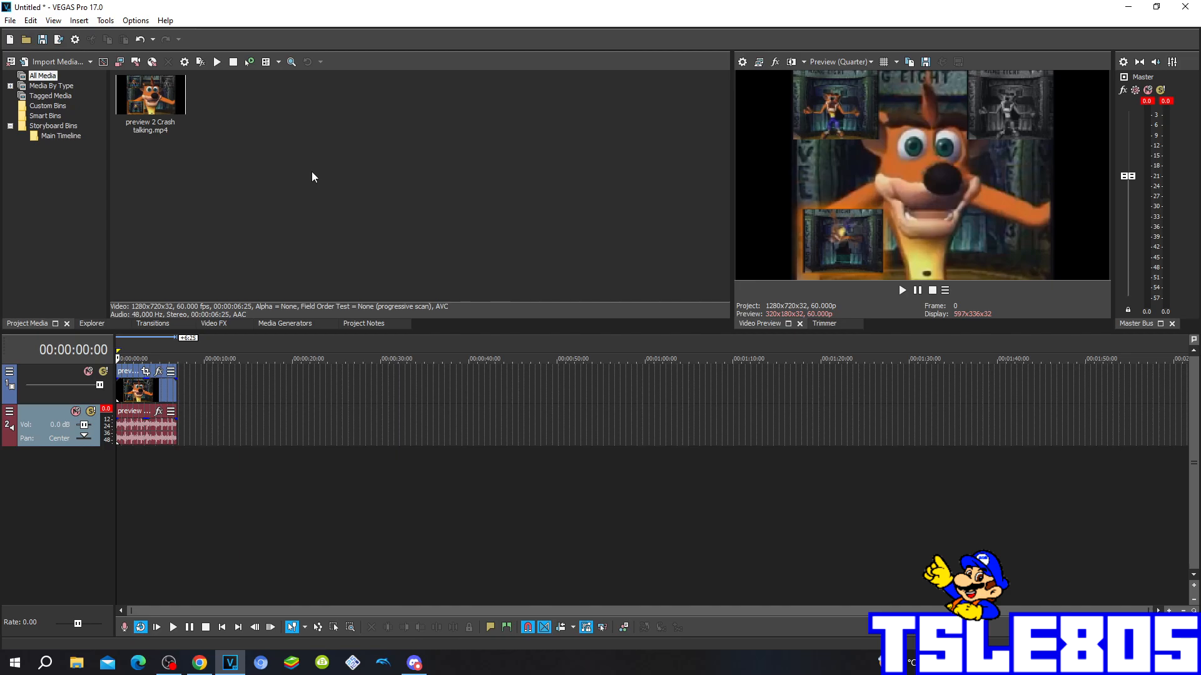
mouse_move(316, 177)
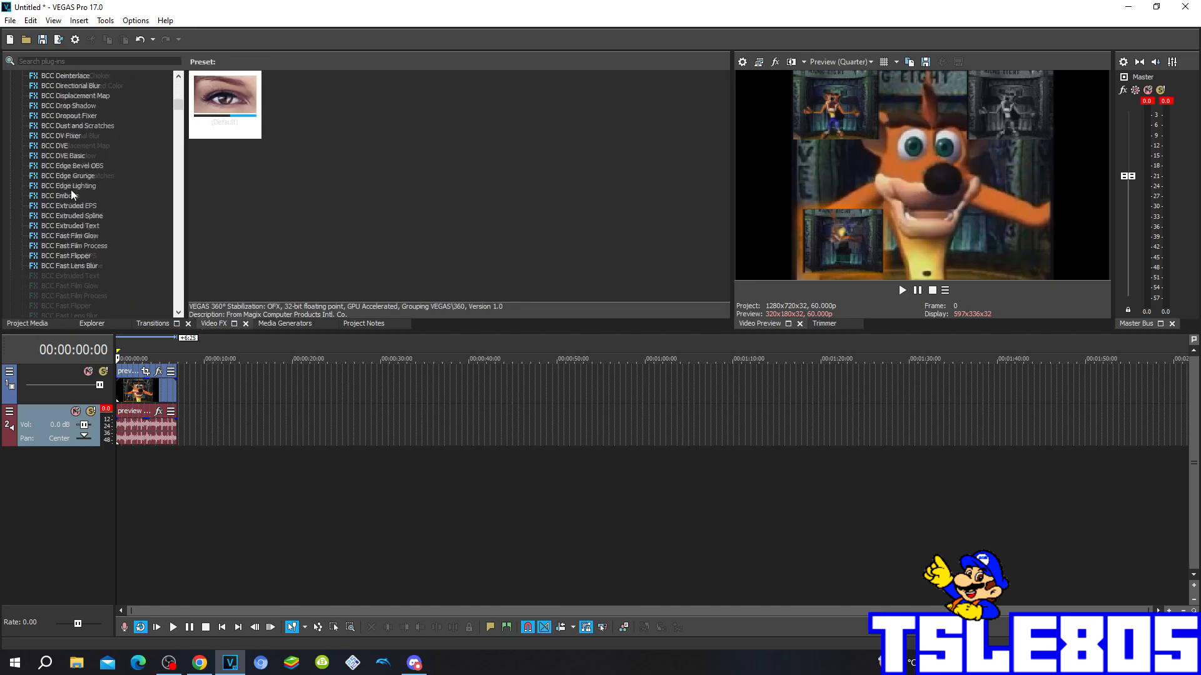
Apply the HSL Adjust 'hue 0.147' preset to the Crash clip, tinting it green
scroll(down, 3)
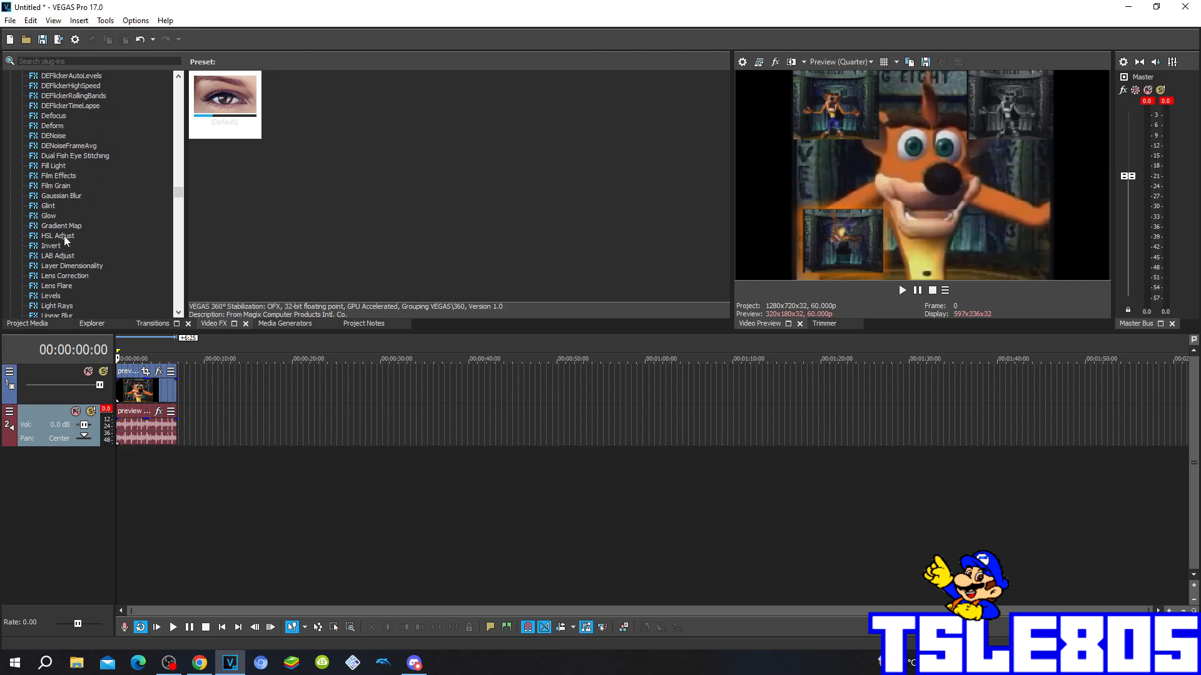
click(57, 236)
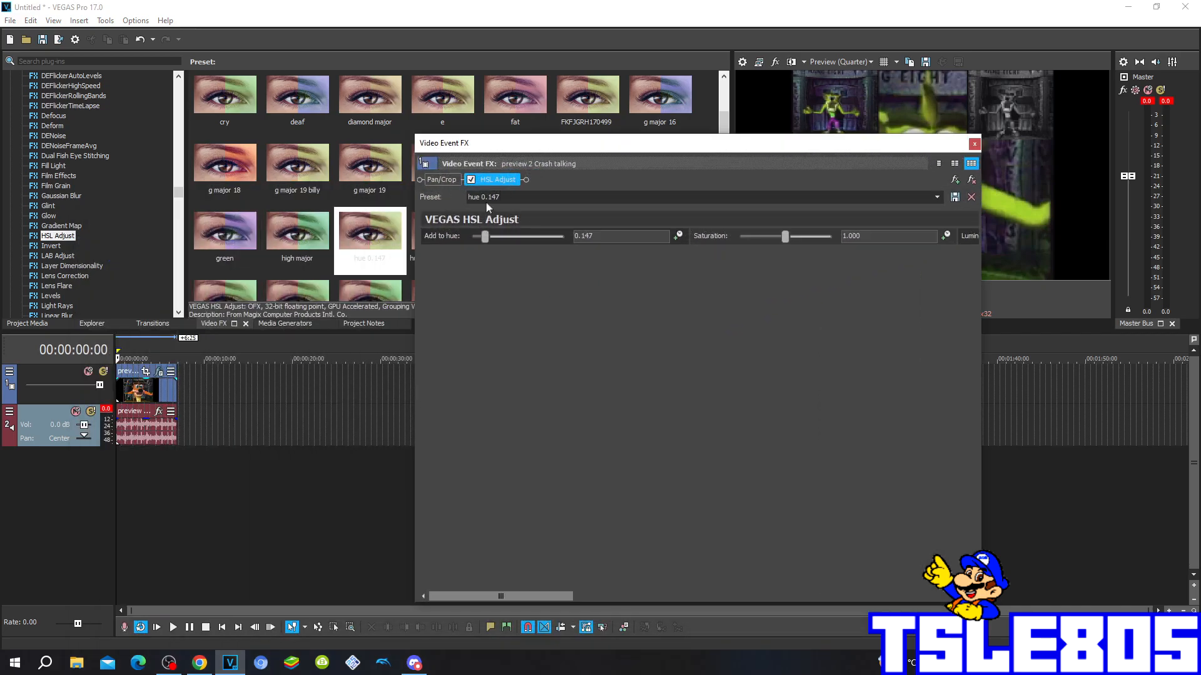
mouse_move(440, 235)
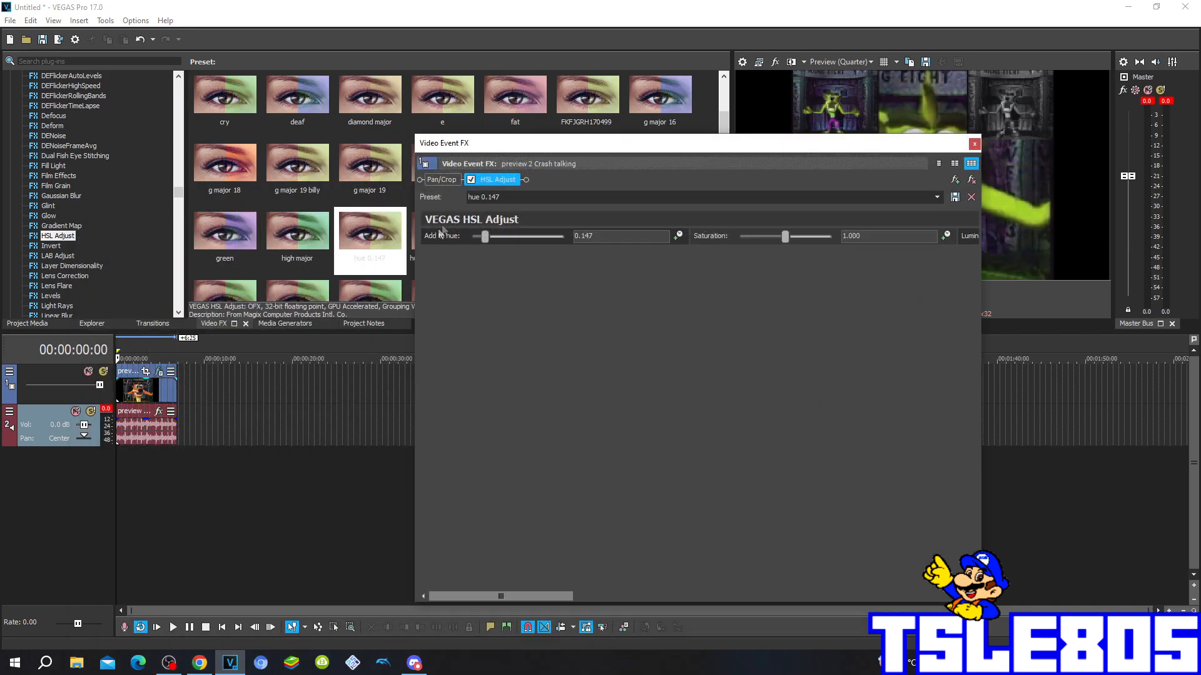
mouse_move(570, 256)
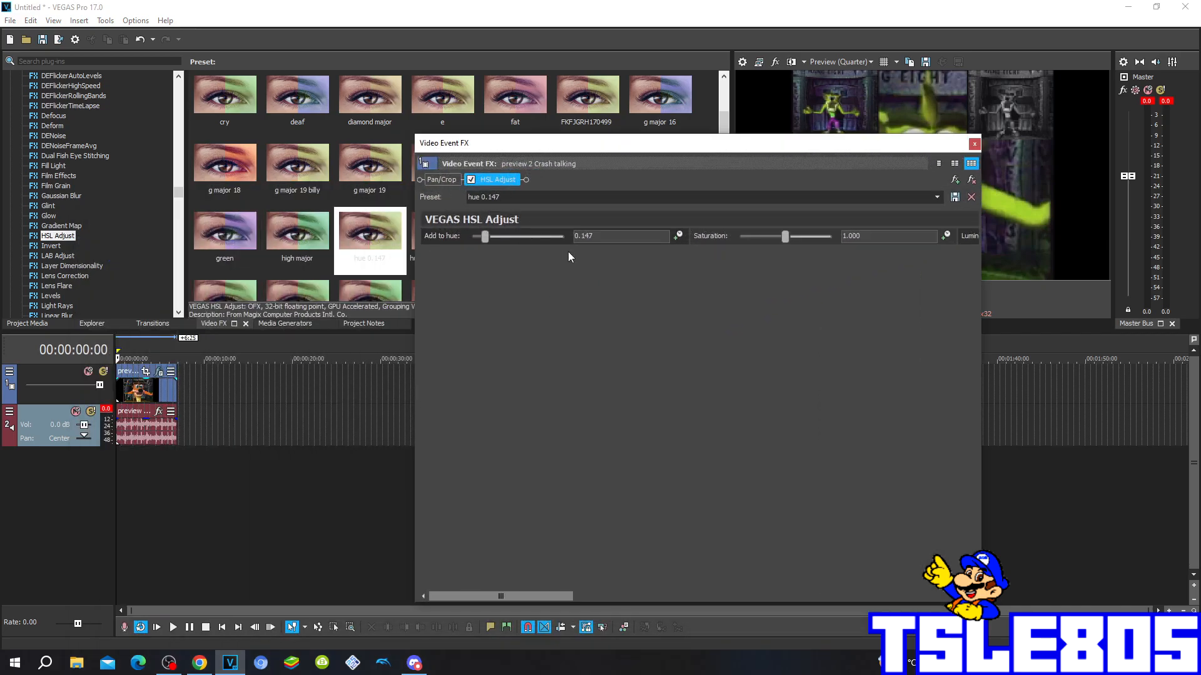
mouse_move(534, 214)
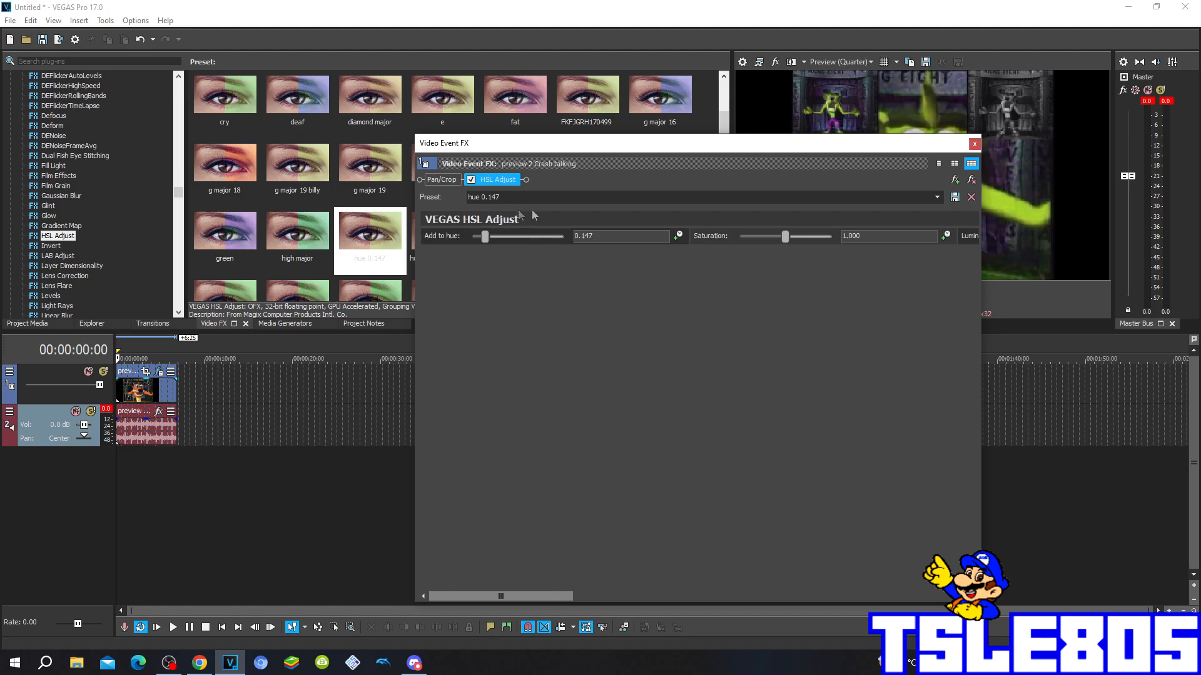
mouse_move(422, 237)
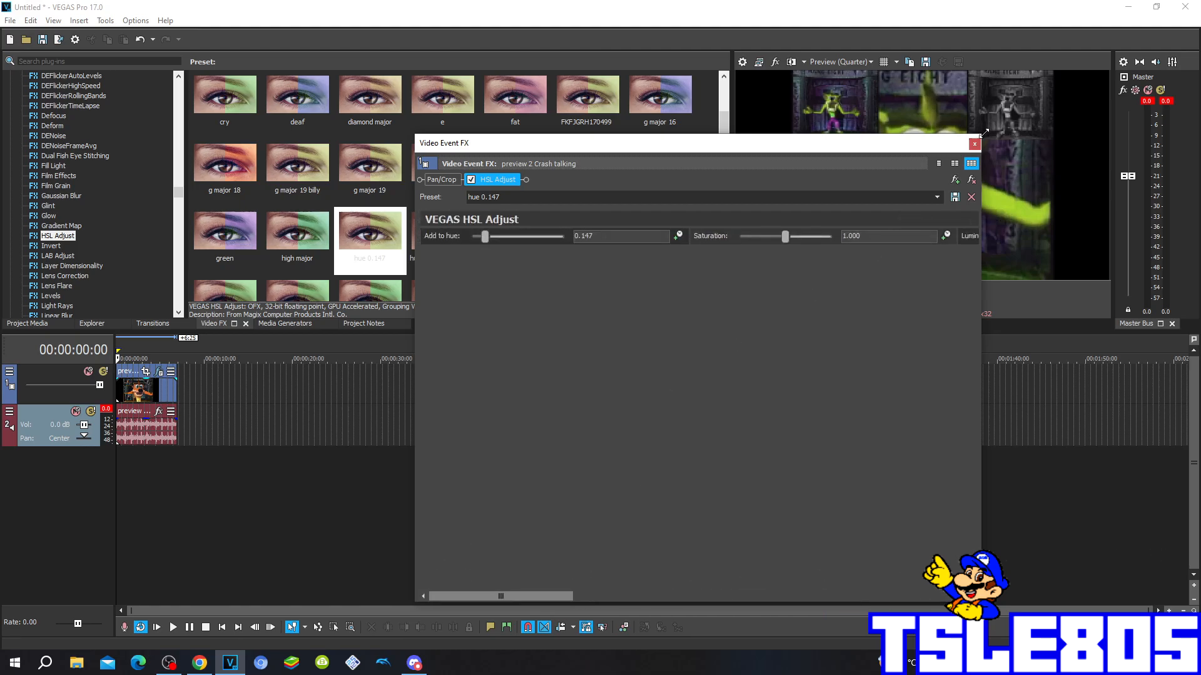
Stack a Mirror effect with the Reflect Left preset on the green Crash clip
click(974, 144)
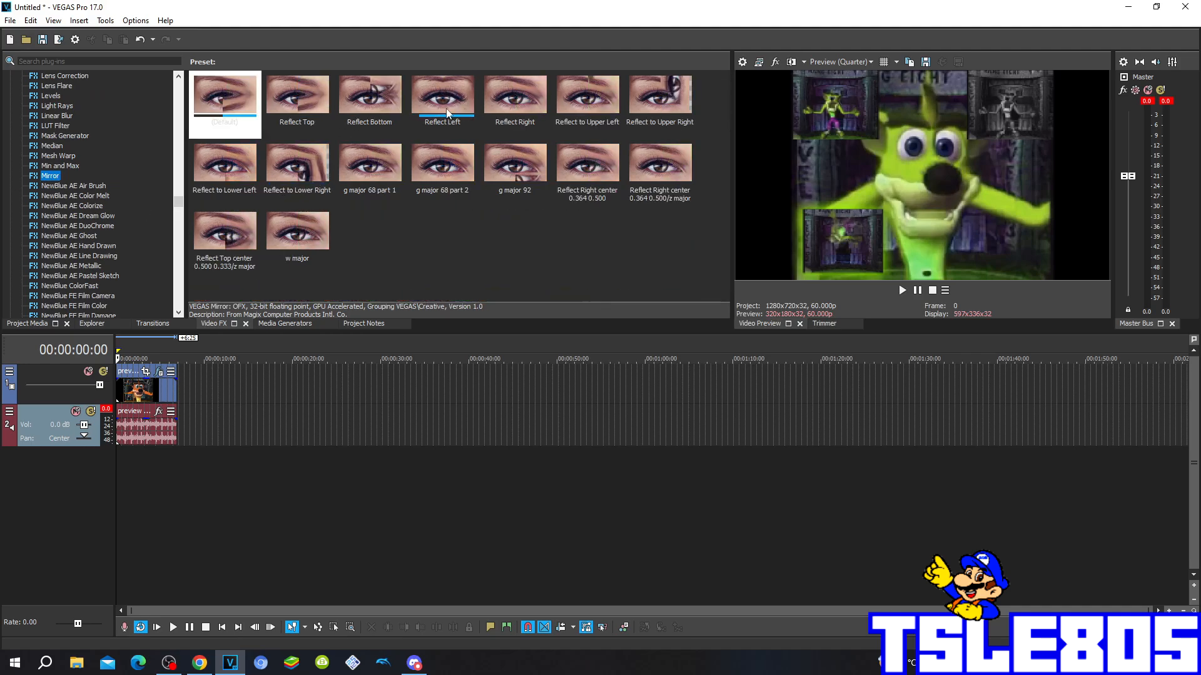
double_click(442, 94)
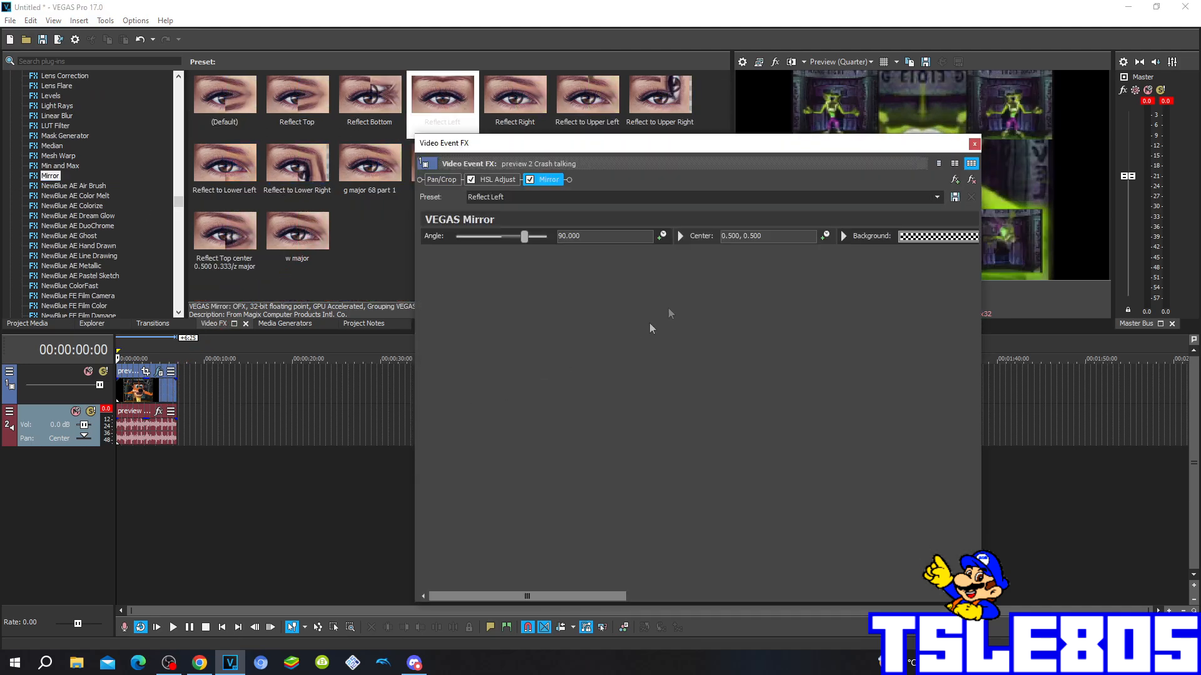
click(974, 143)
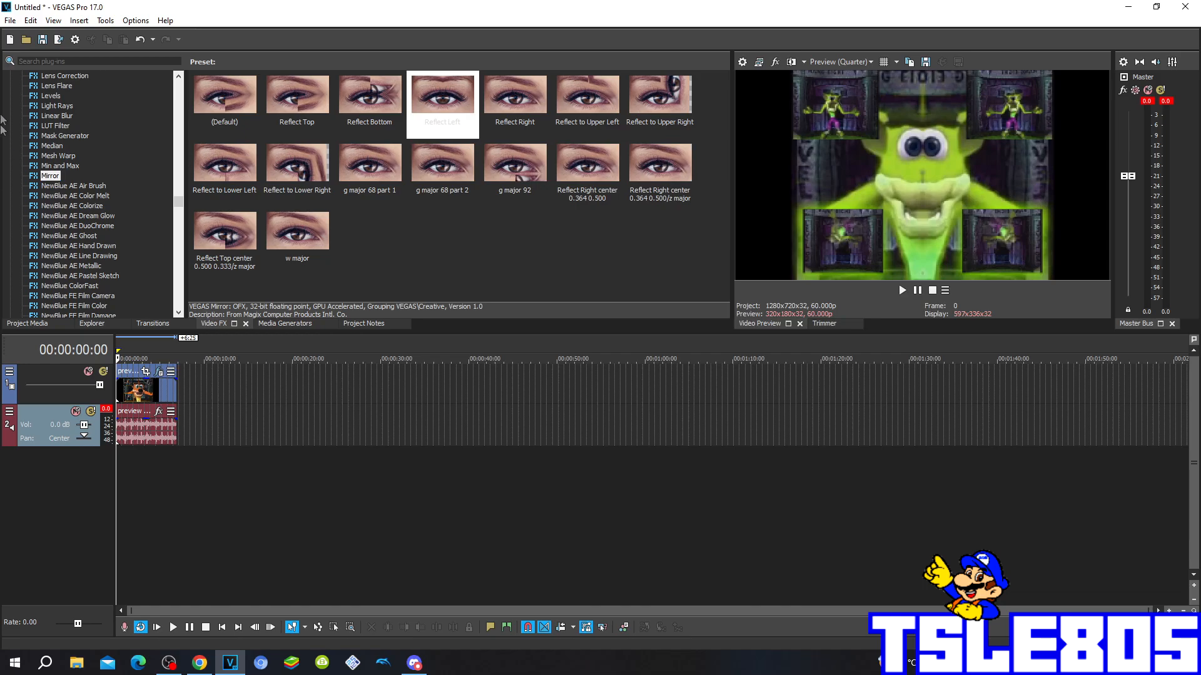
scroll(down, 3)
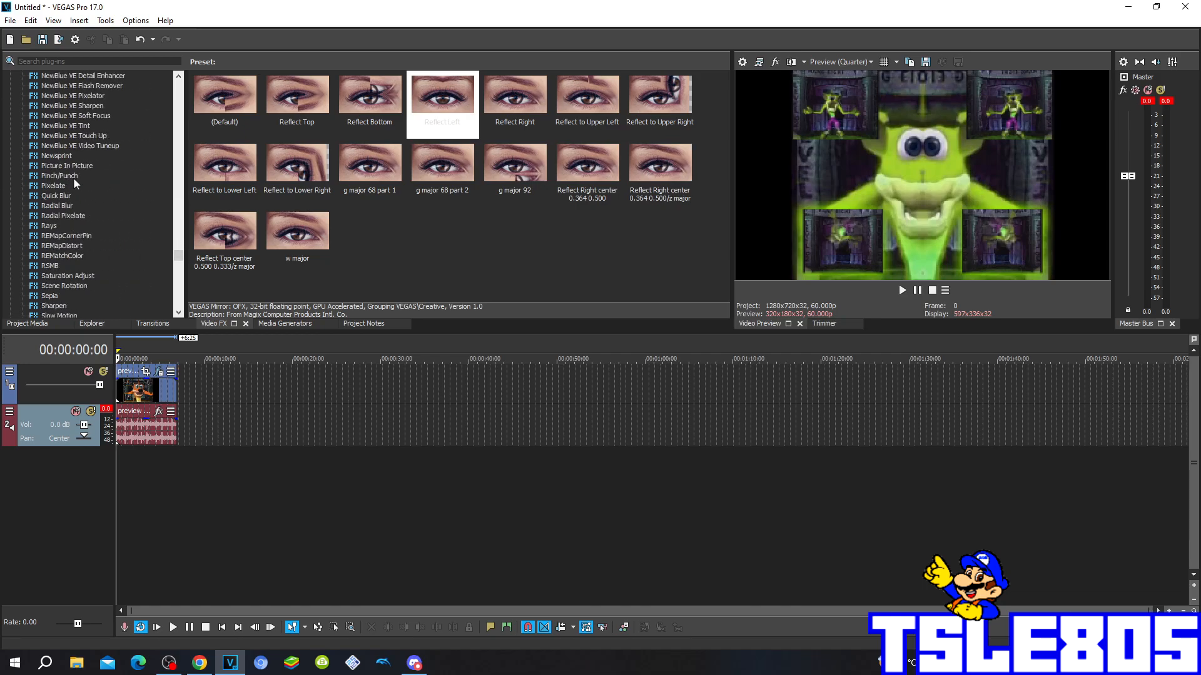
scroll(down, 3)
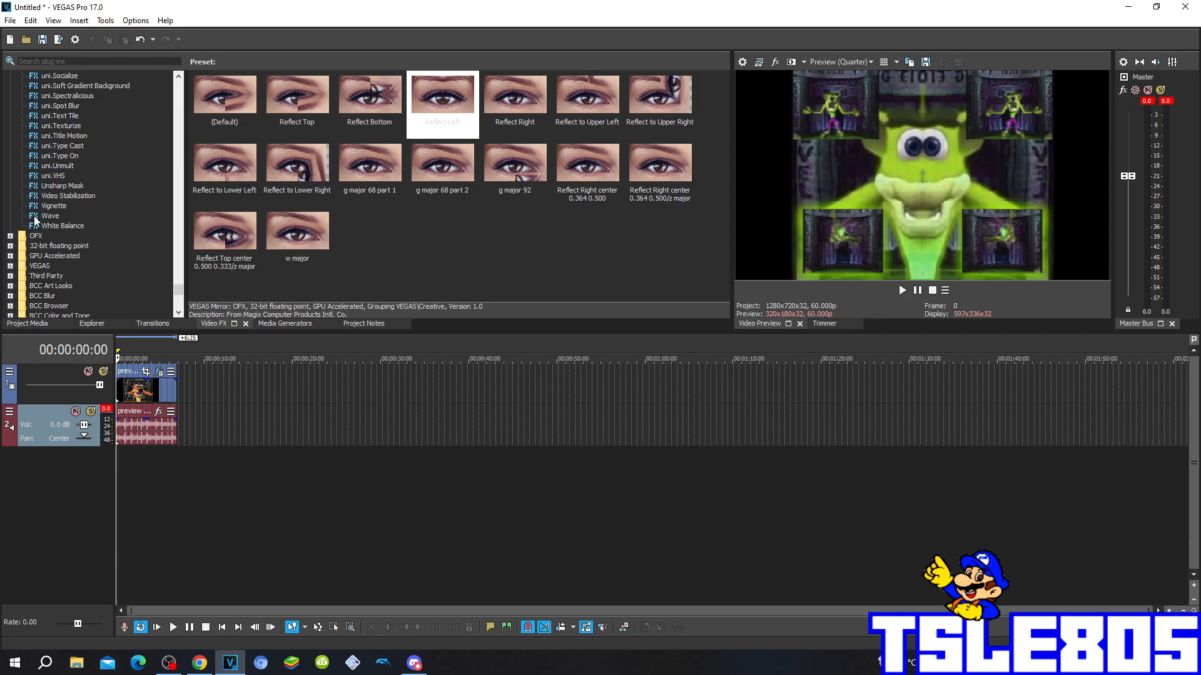
Add a Wave effect with the 'you wiggled x' preset and review its parameters
click(50, 216)
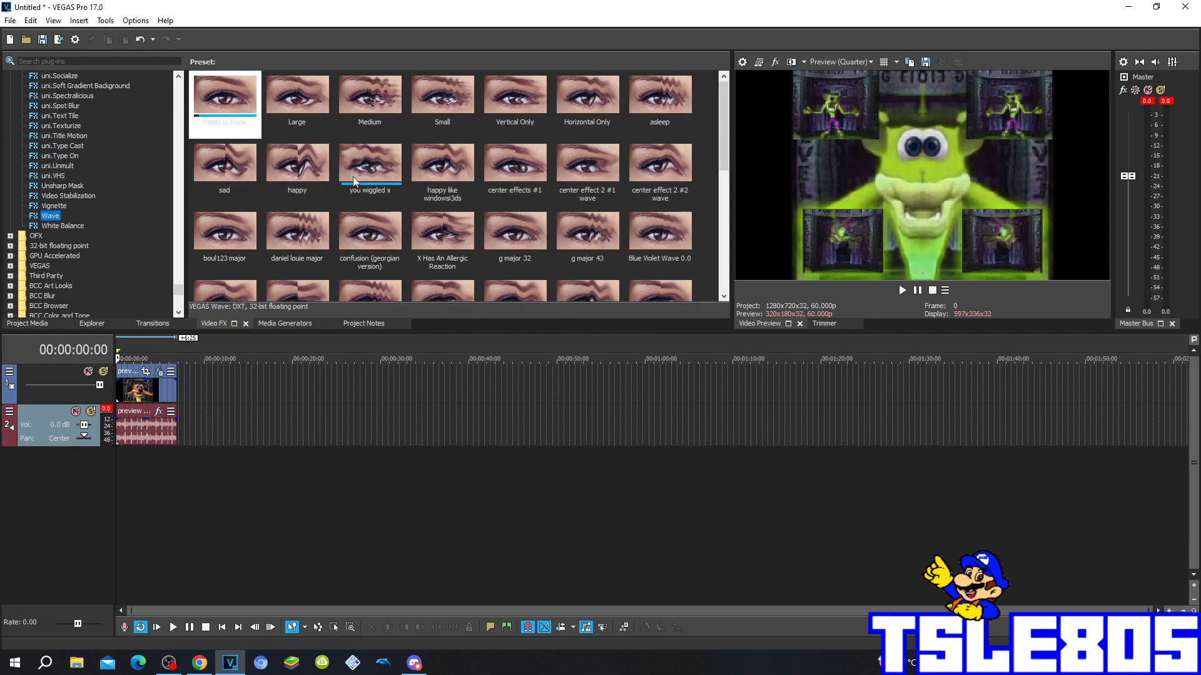
double_click(370, 161)
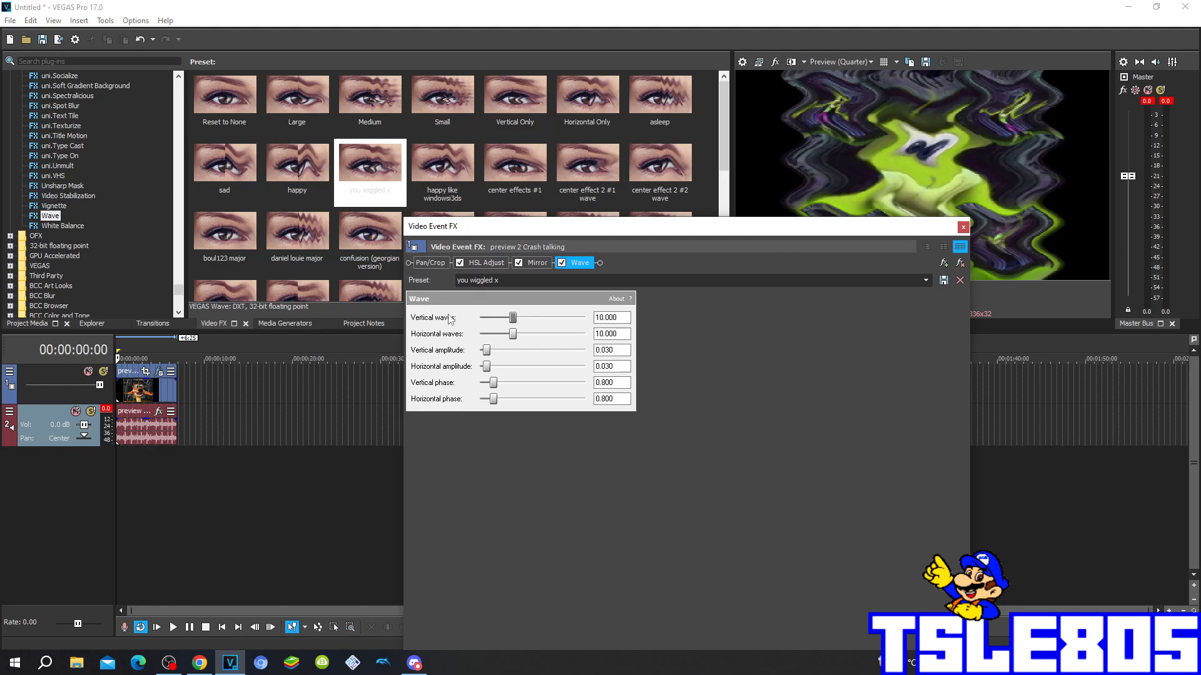
mouse_move(550, 320)
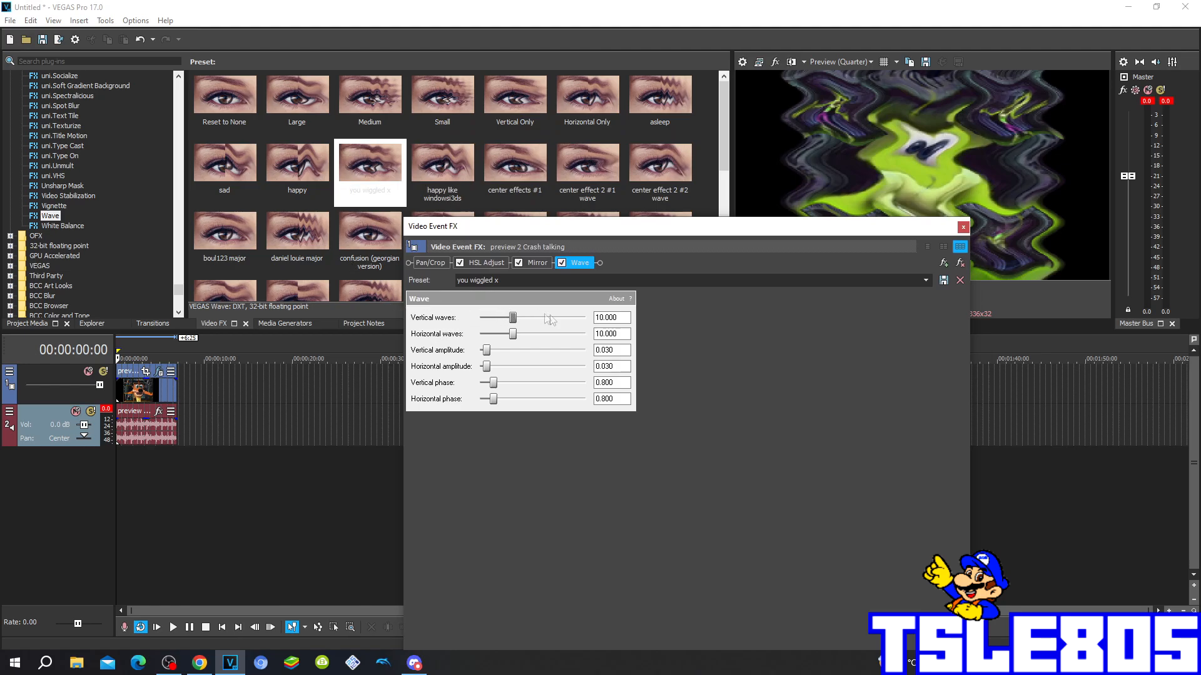
click(612, 316)
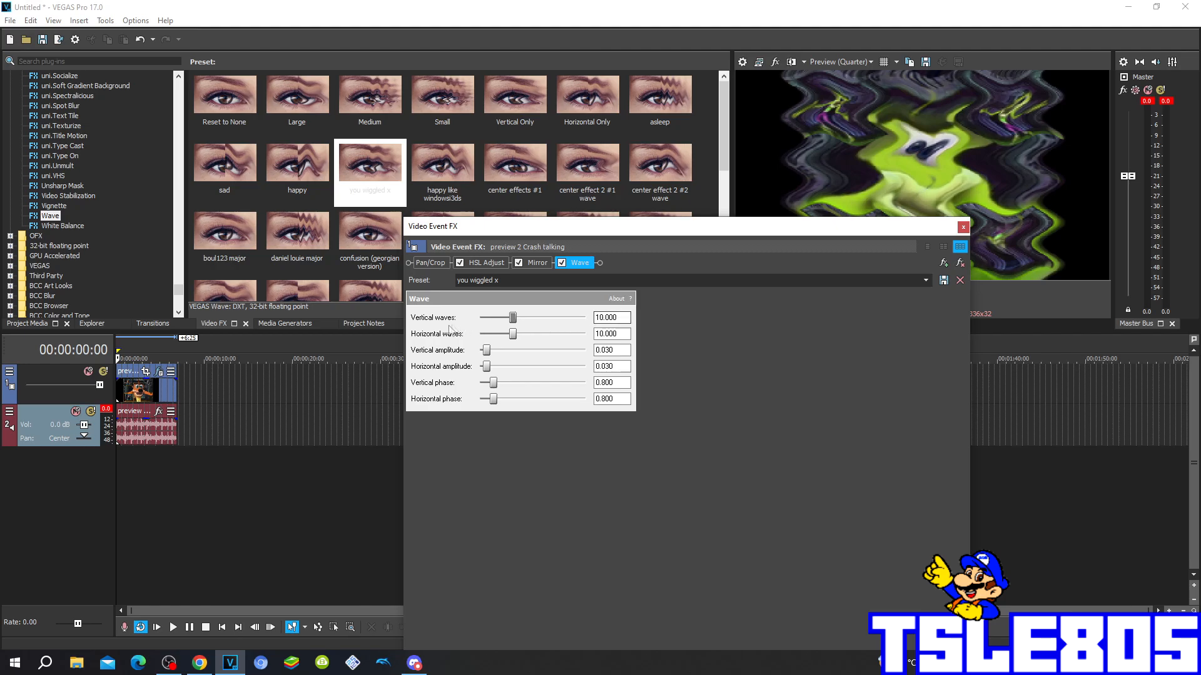
click(611, 333)
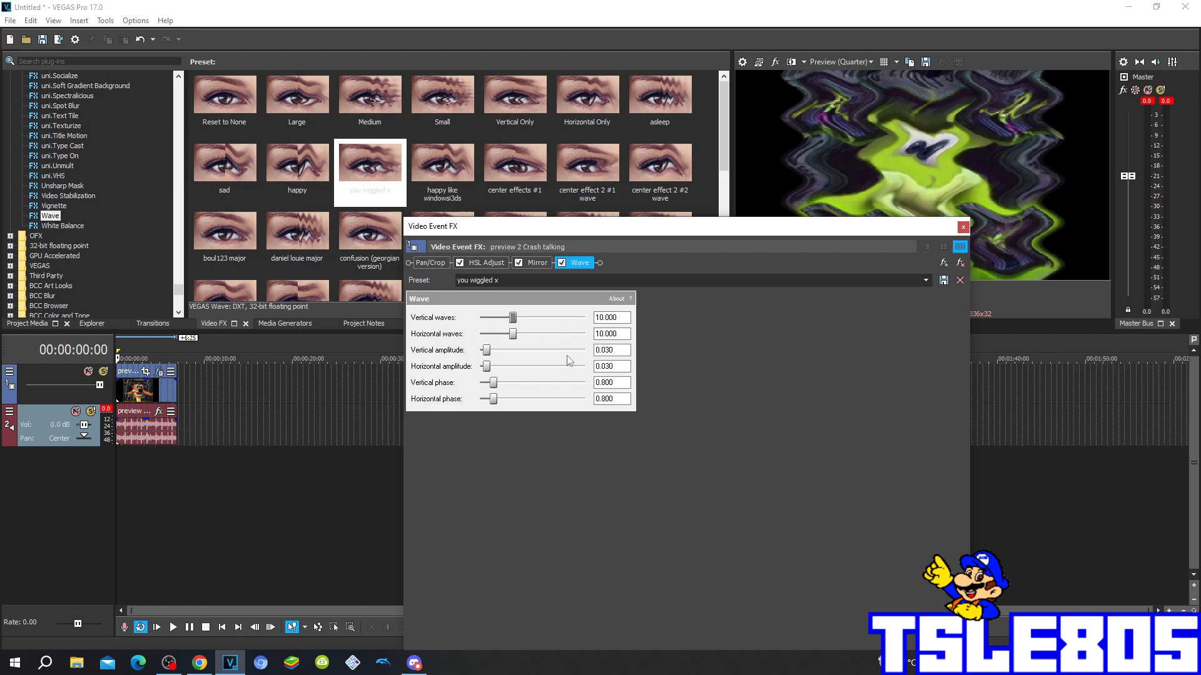
mouse_move(443, 357)
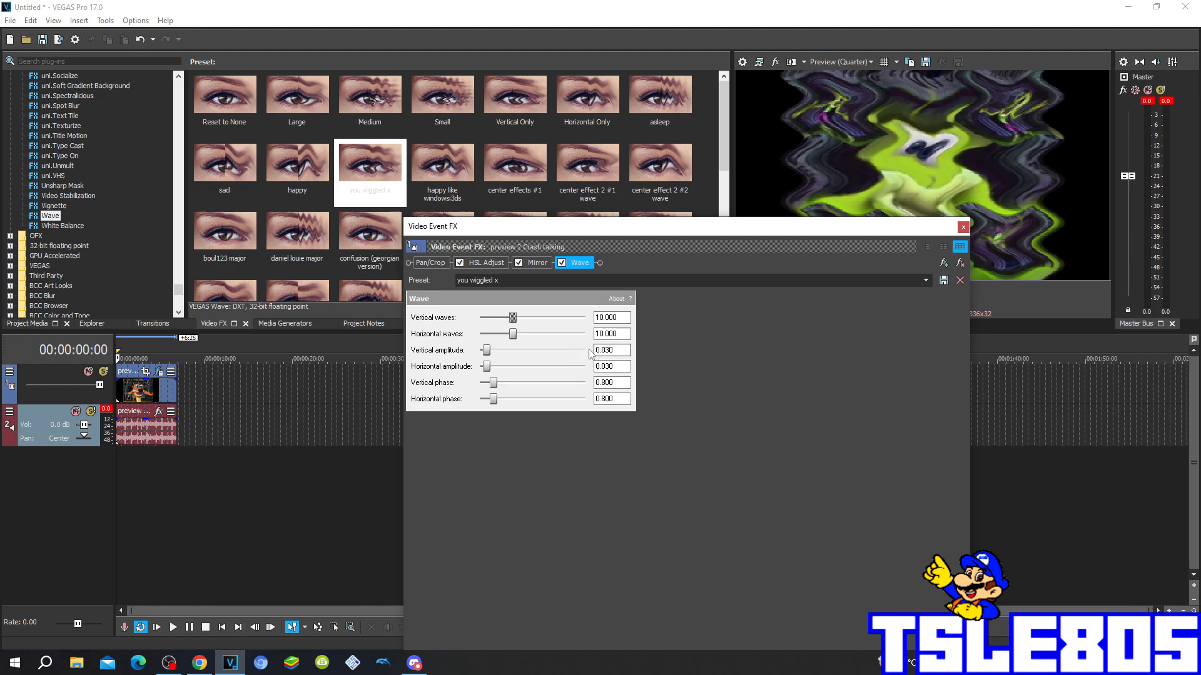
mouse_move(547, 377)
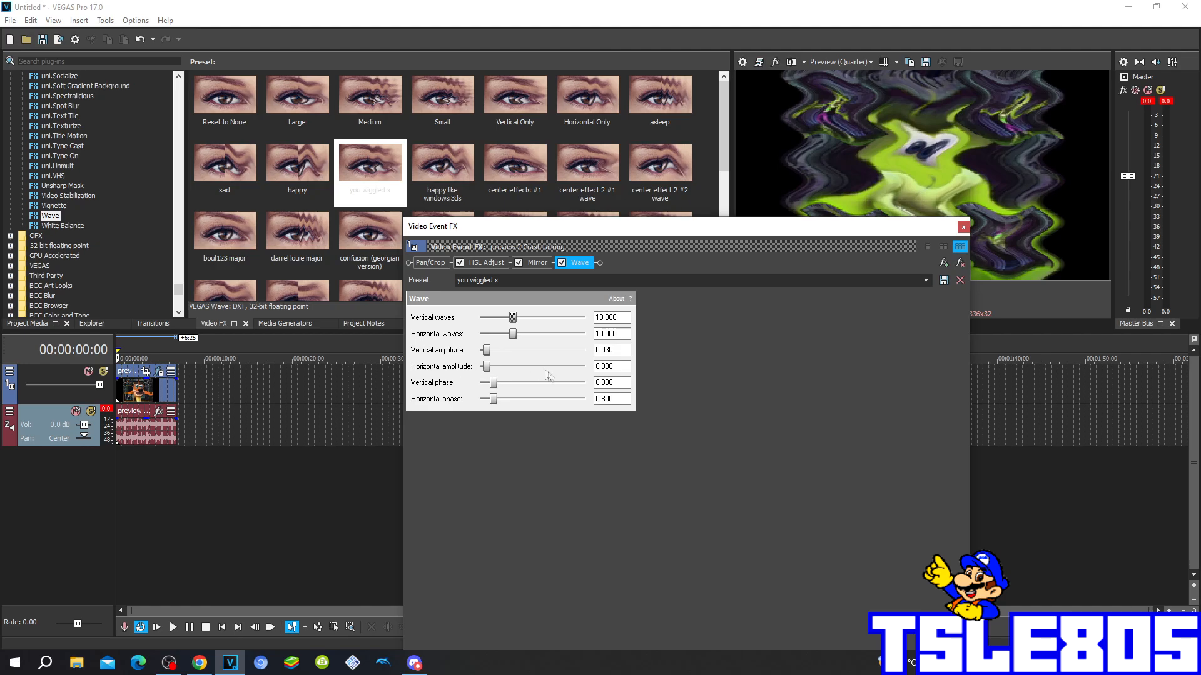
click(611, 366)
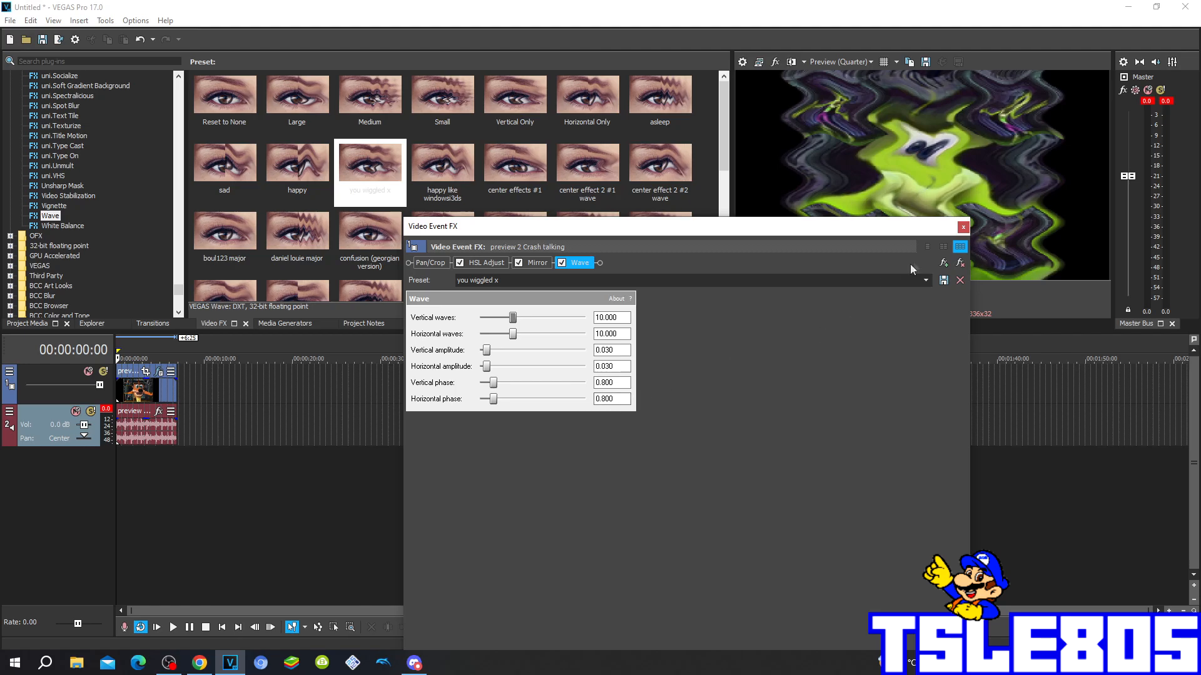
click(963, 226)
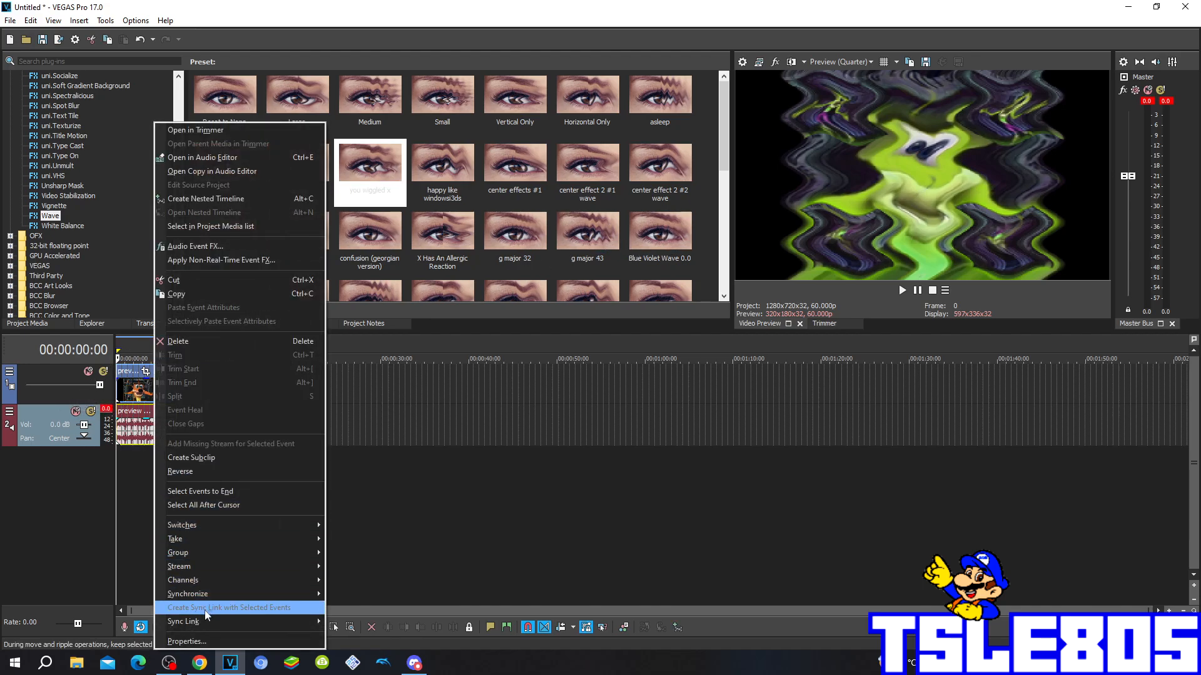
Set the audio event's time stretch method to élastique with Pro stretch attributes
click(186, 640)
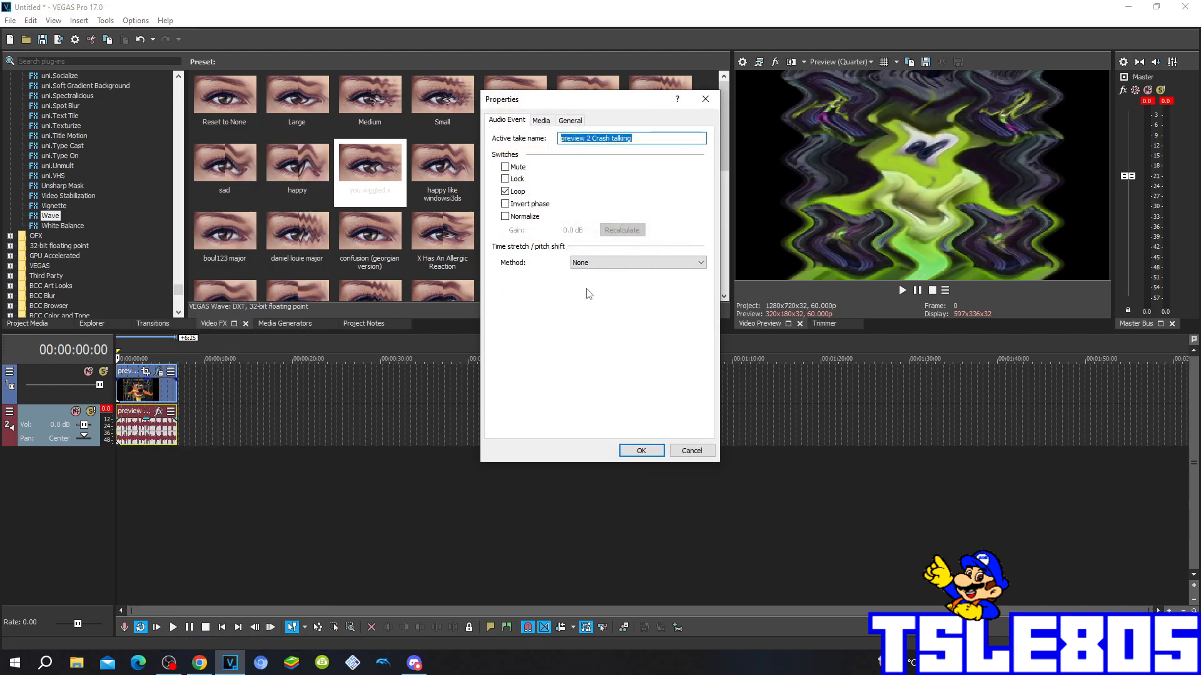
click(637, 261)
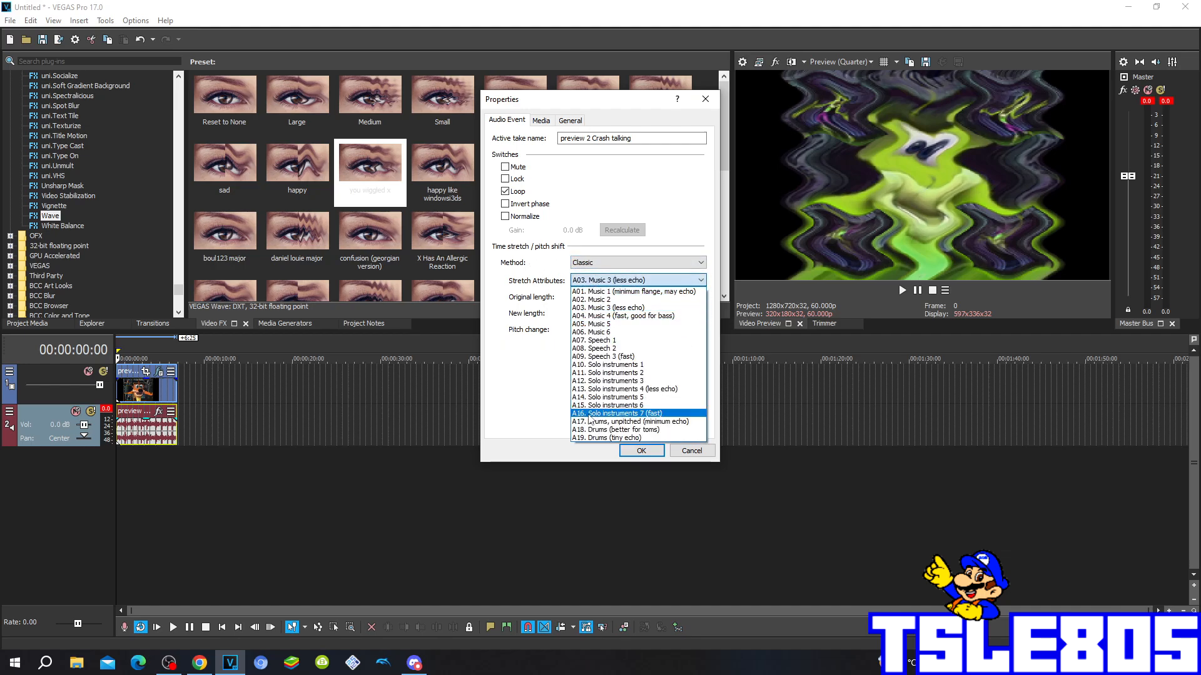
click(628, 422)
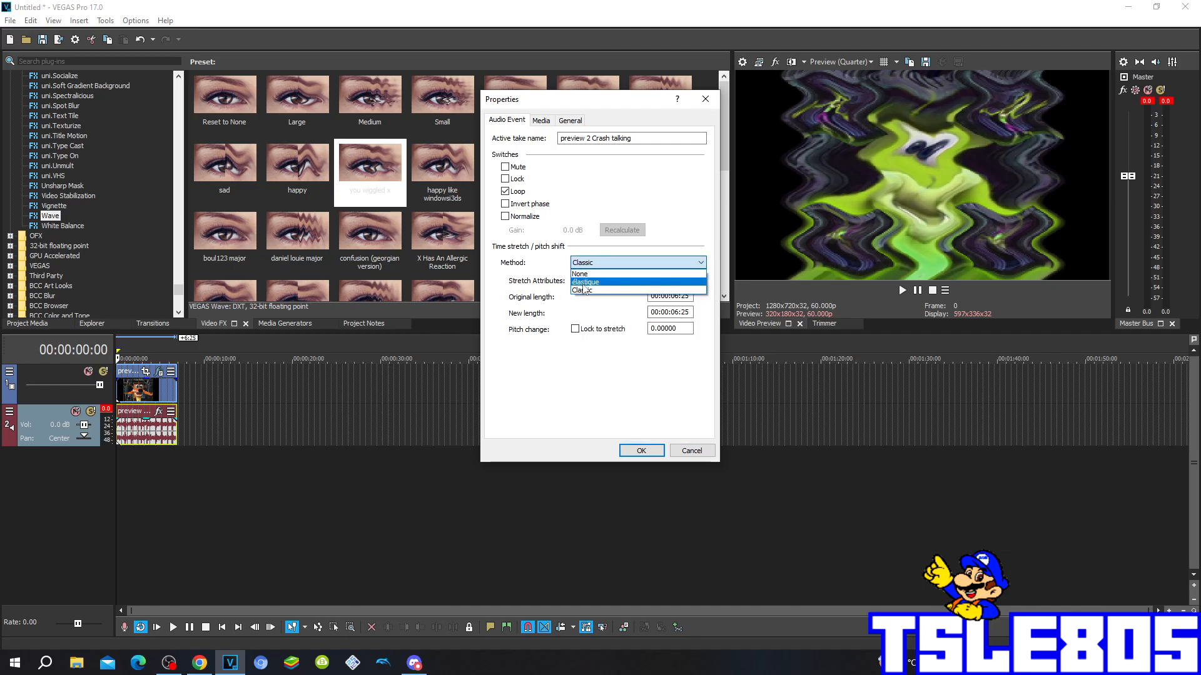
click(584, 282)
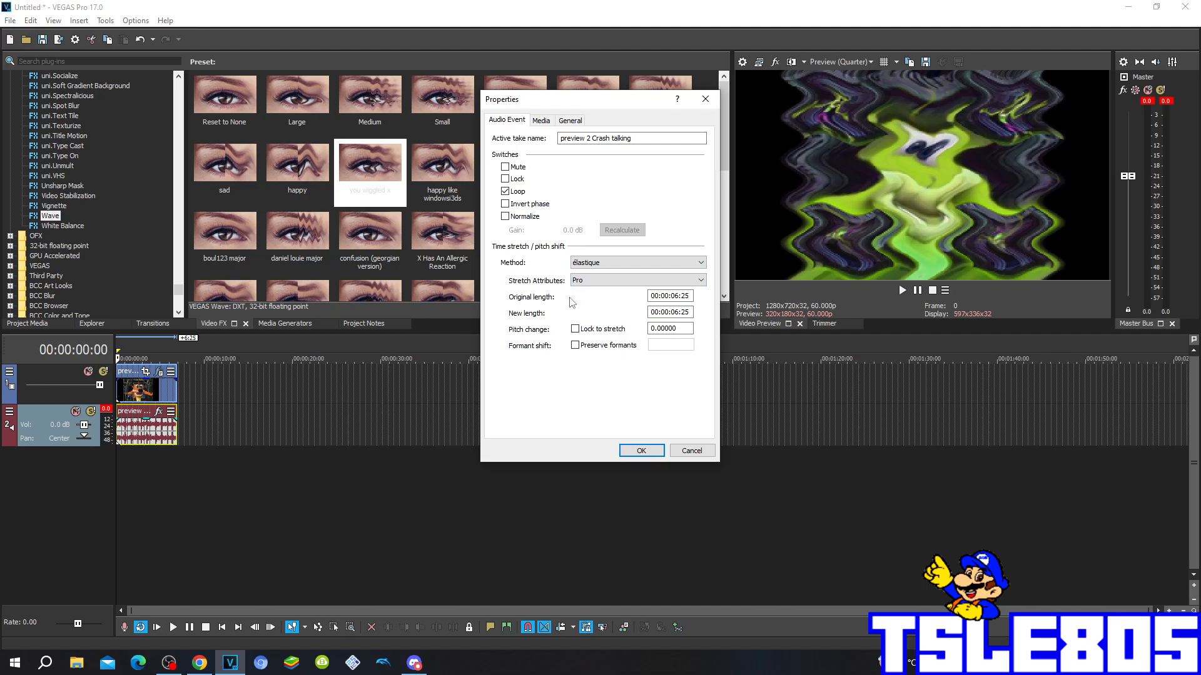
mouse_move(584, 324)
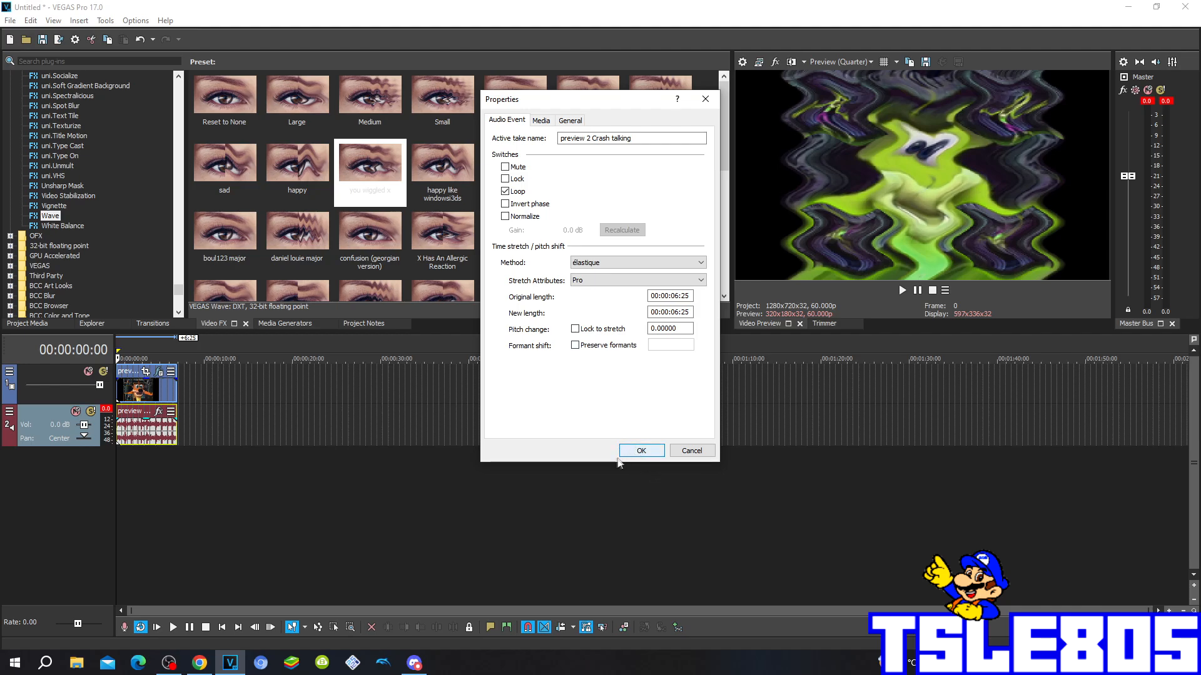
mouse_move(526, 394)
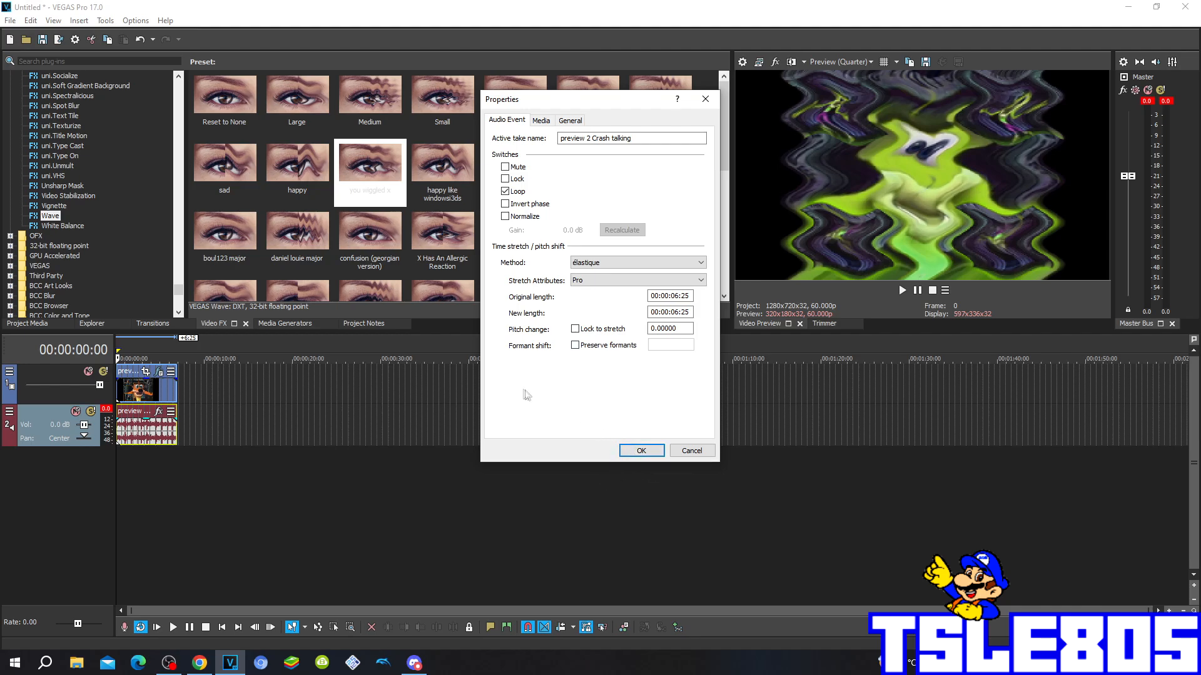
mouse_move(512, 429)
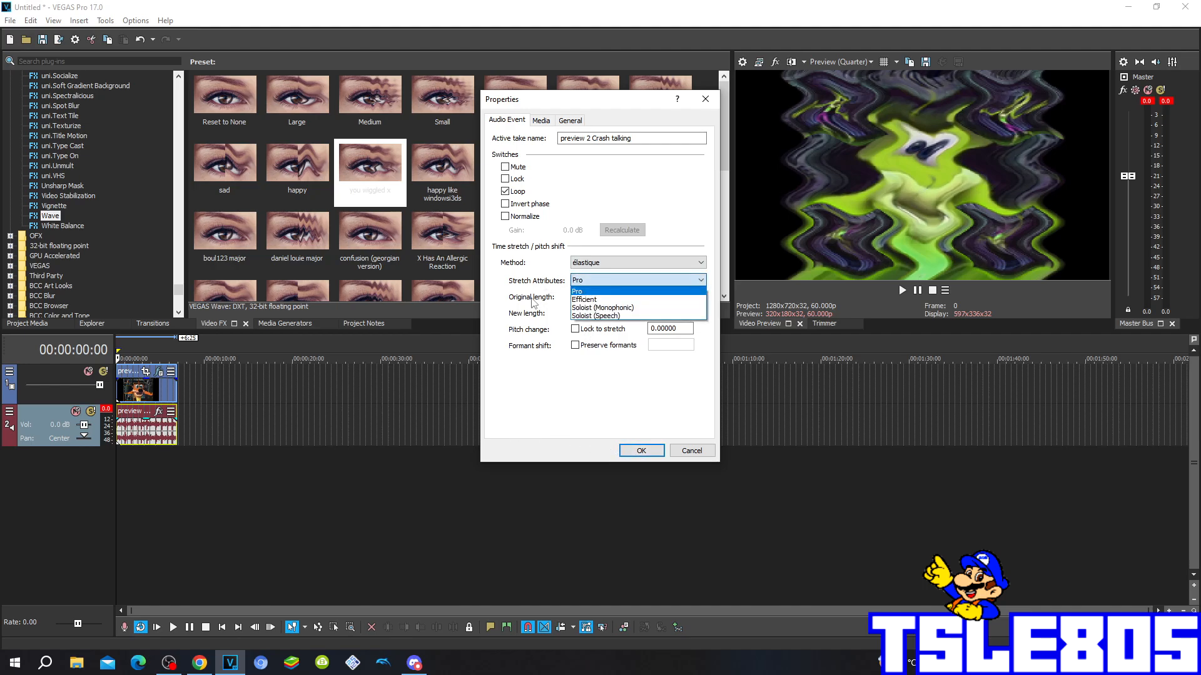
click(584, 299)
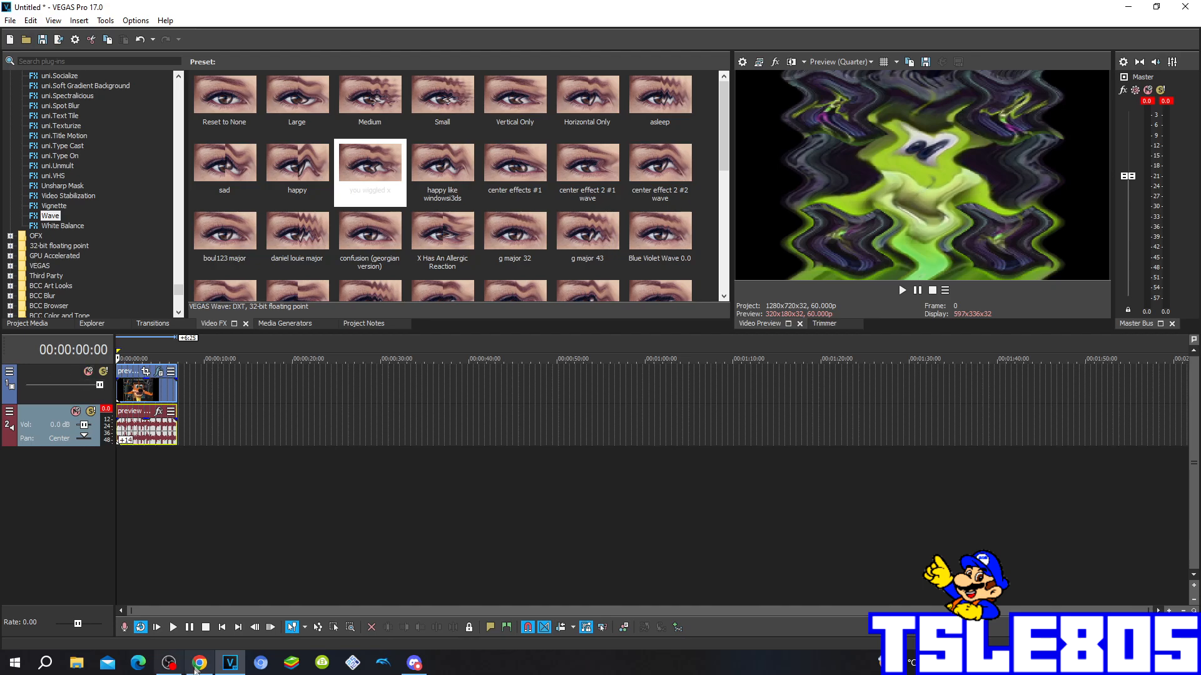
Play the finished Crash clip through in the preview, then bring up the OBS recorder
click(169, 663)
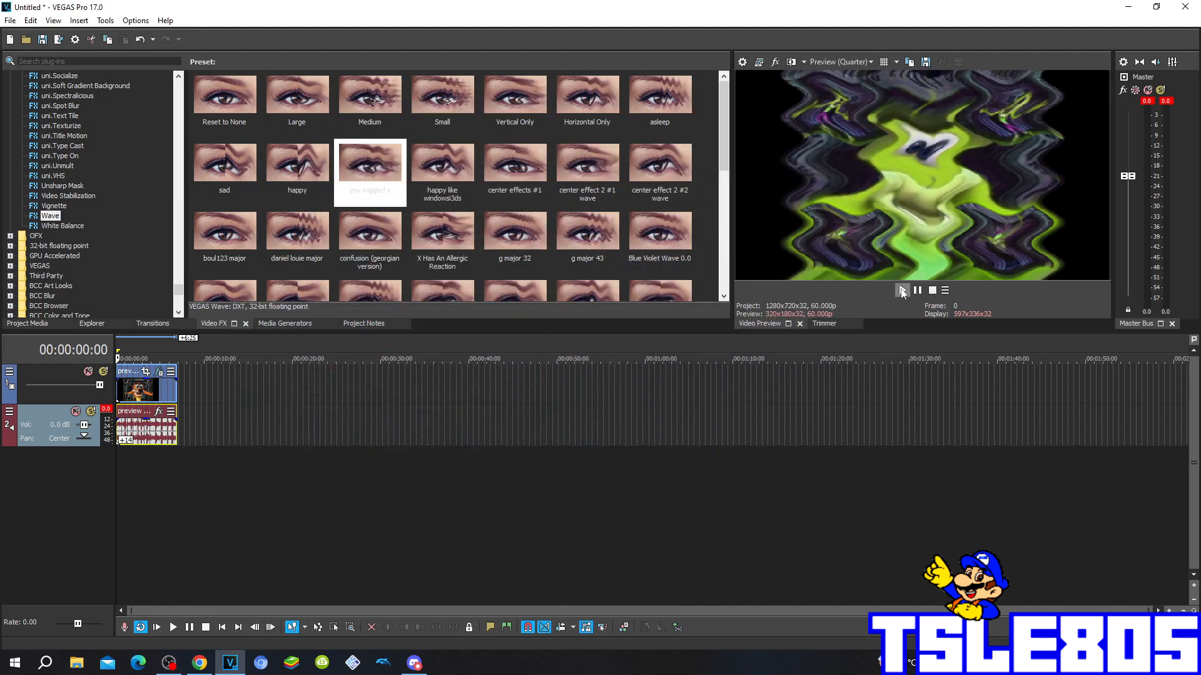
click(902, 290)
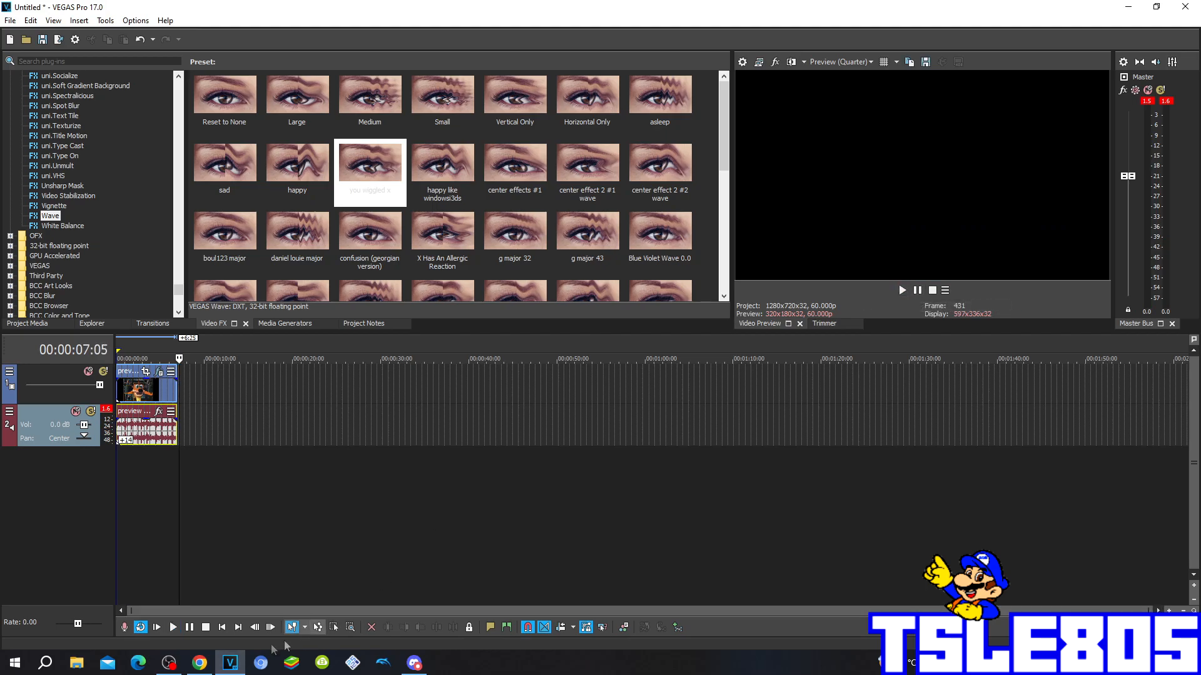
click(169, 663)
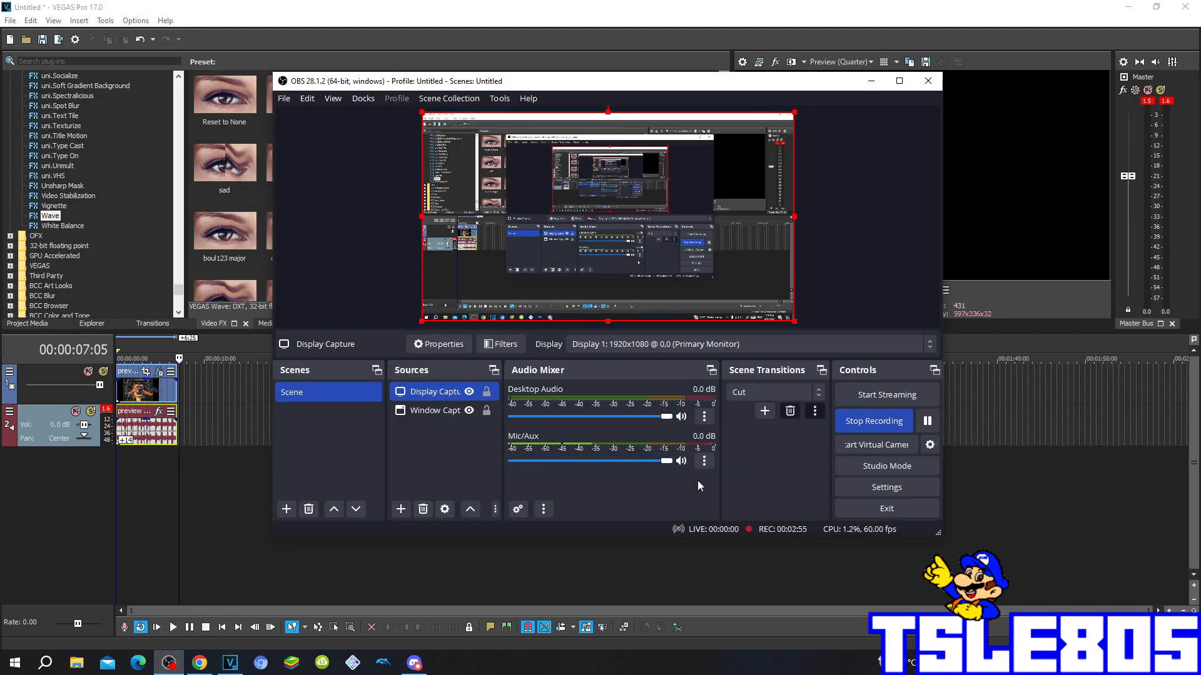